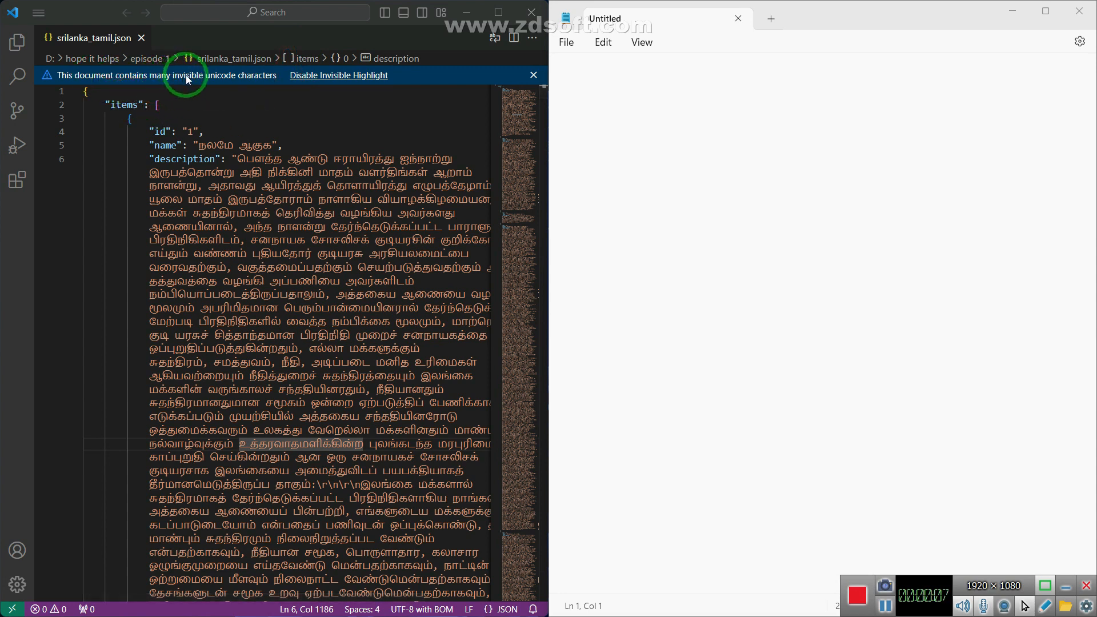
mouse_move(234, 82)
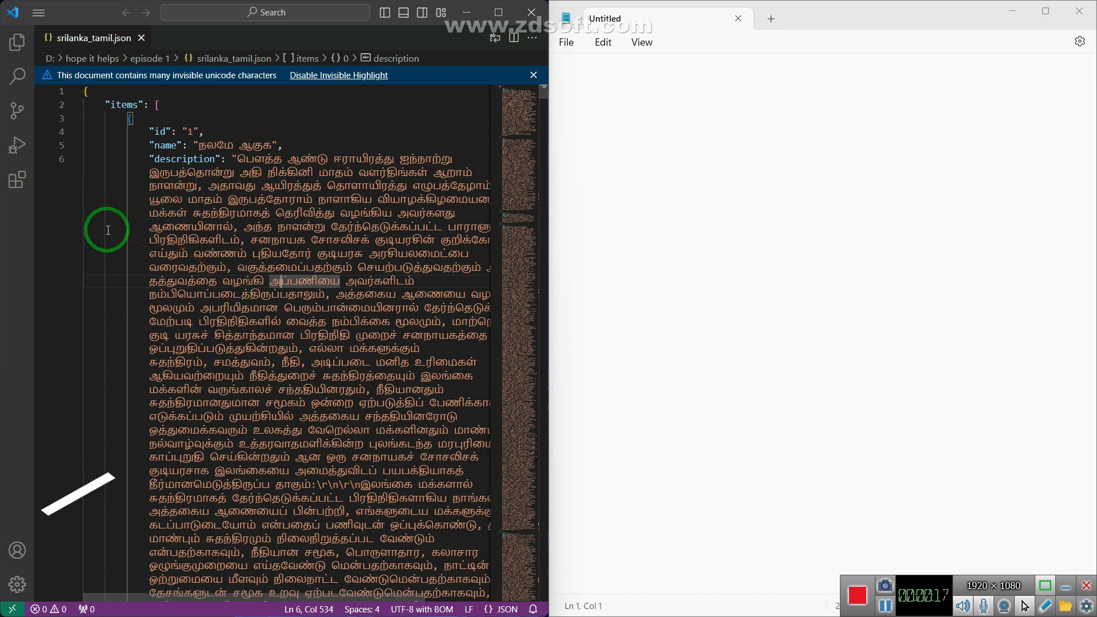
Install the 'Gremlins tracker for Visual Studio Code' extension from the Extensions view
left_click(16, 179)
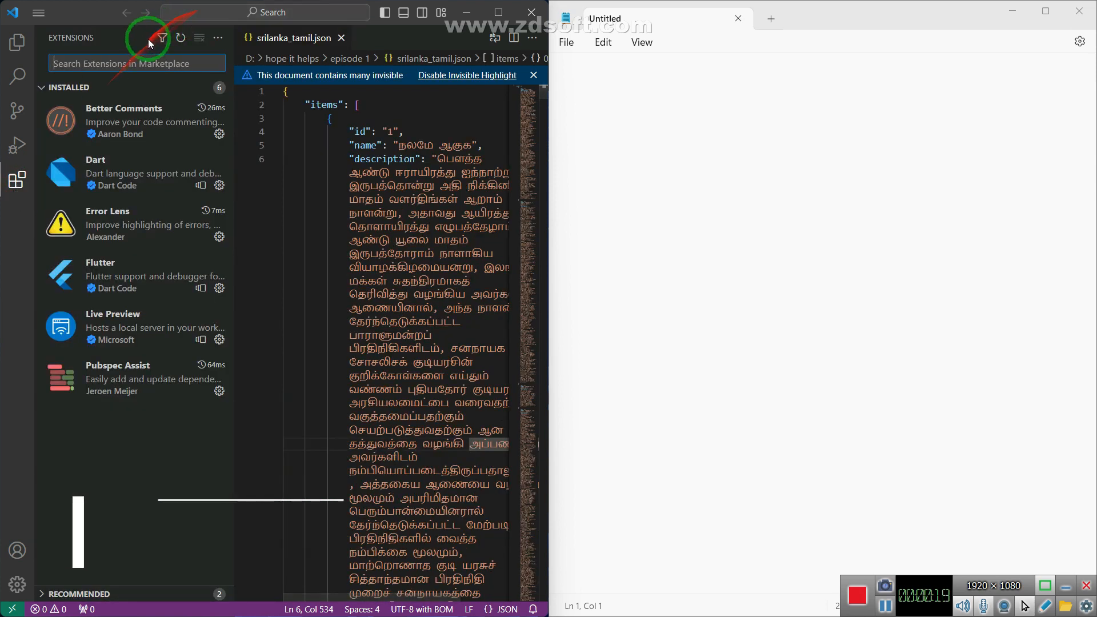
type("grem")
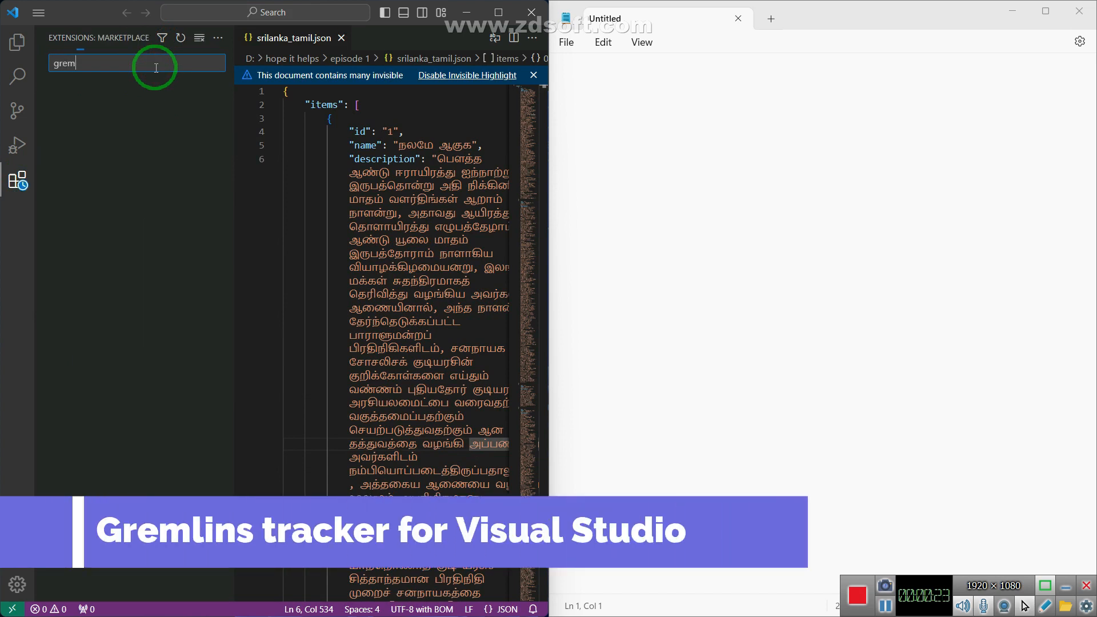
type("lins")
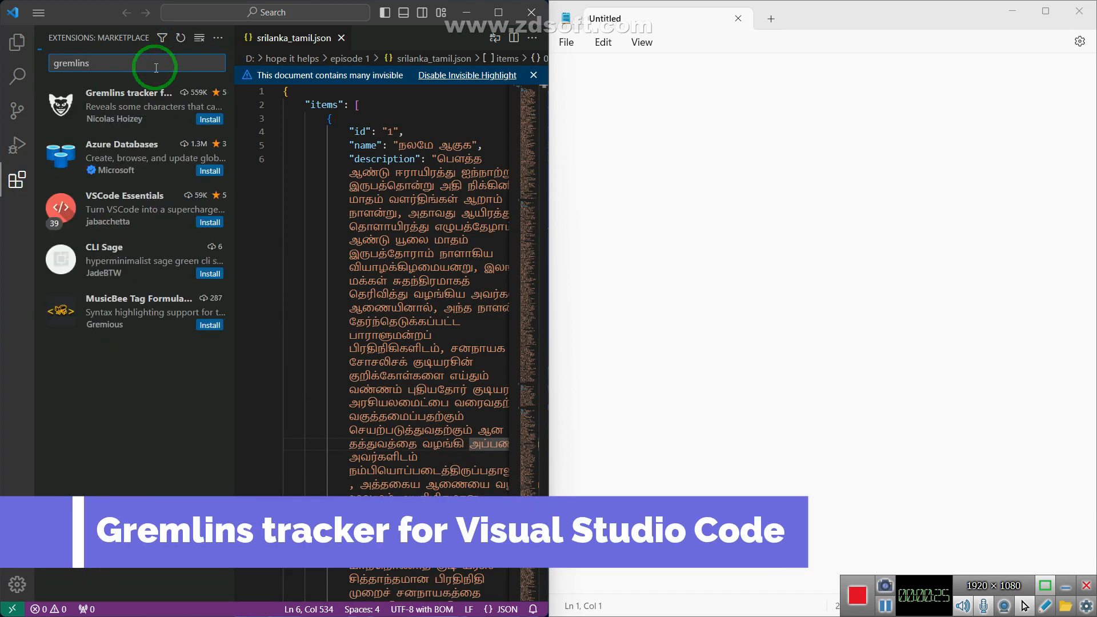
left_click(147, 105)
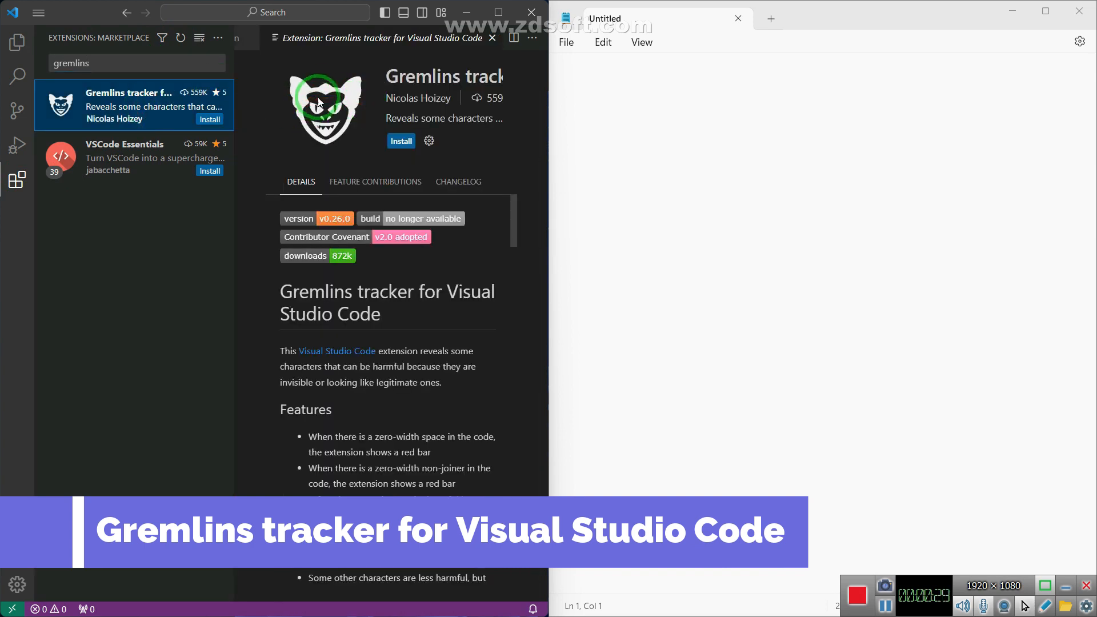
left_click(401, 141)
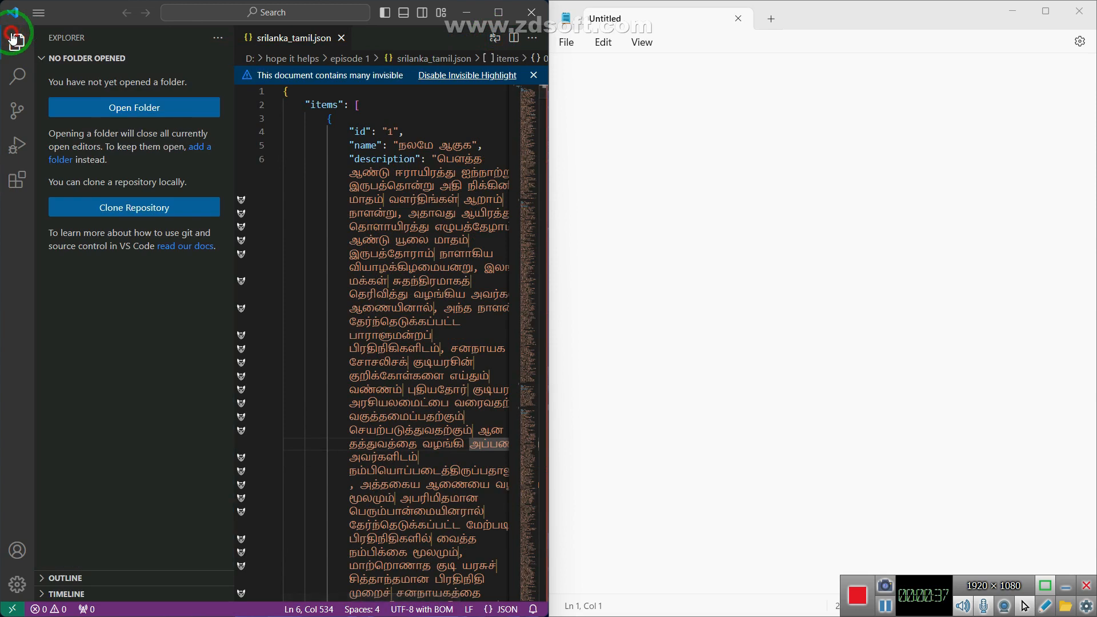
Hide the side bar and scroll through the first description's Tamil text, selecting a large block
left_click(17, 42)
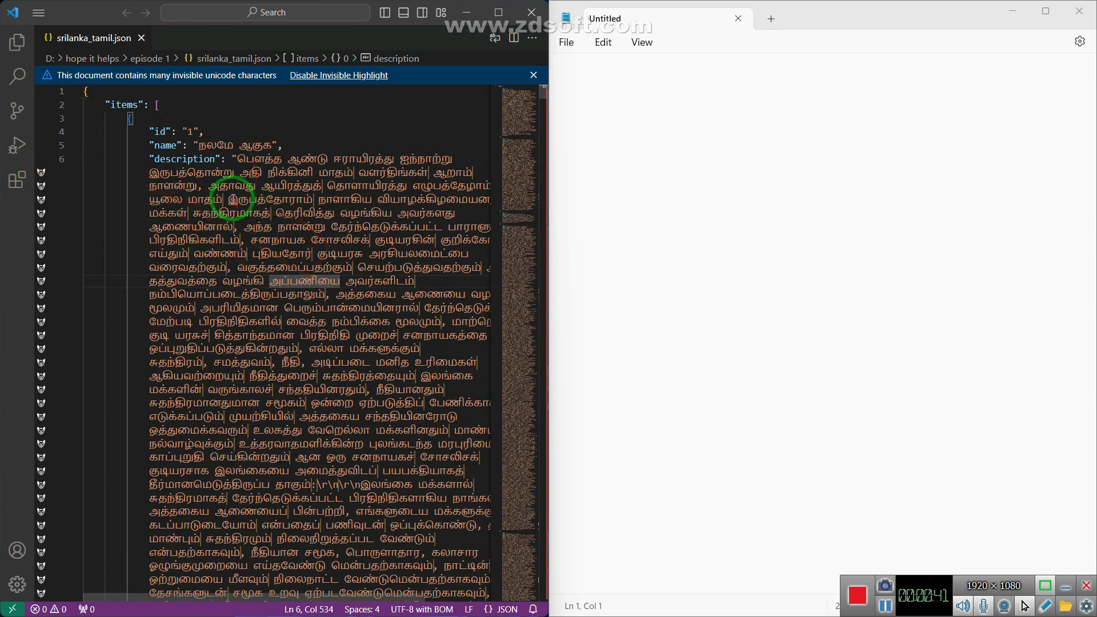
left_click(222, 199)
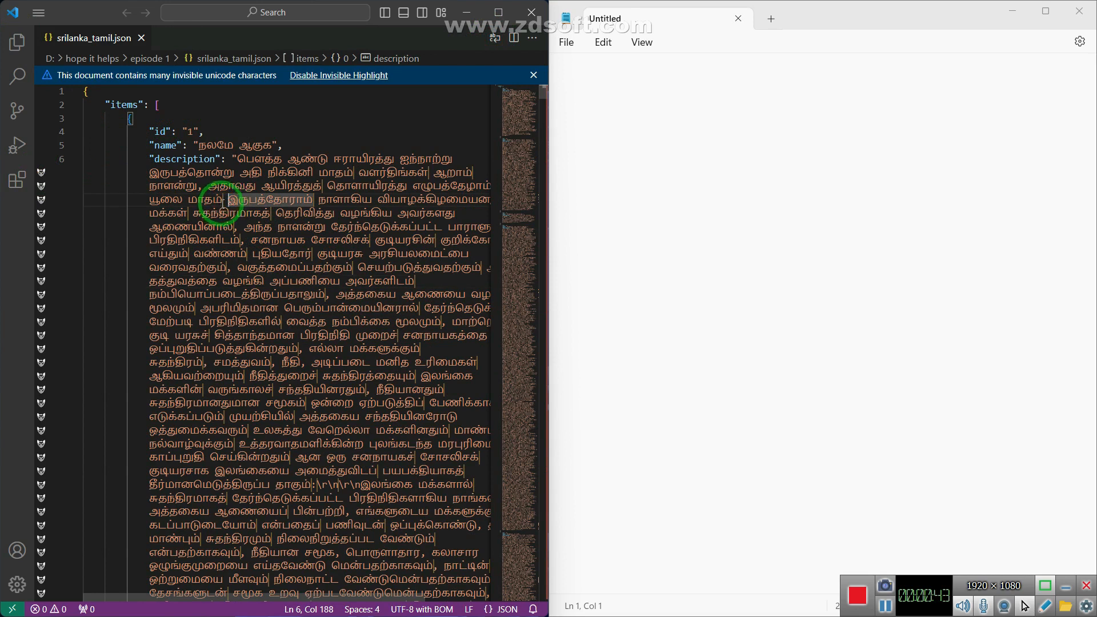
scroll("down", 3)
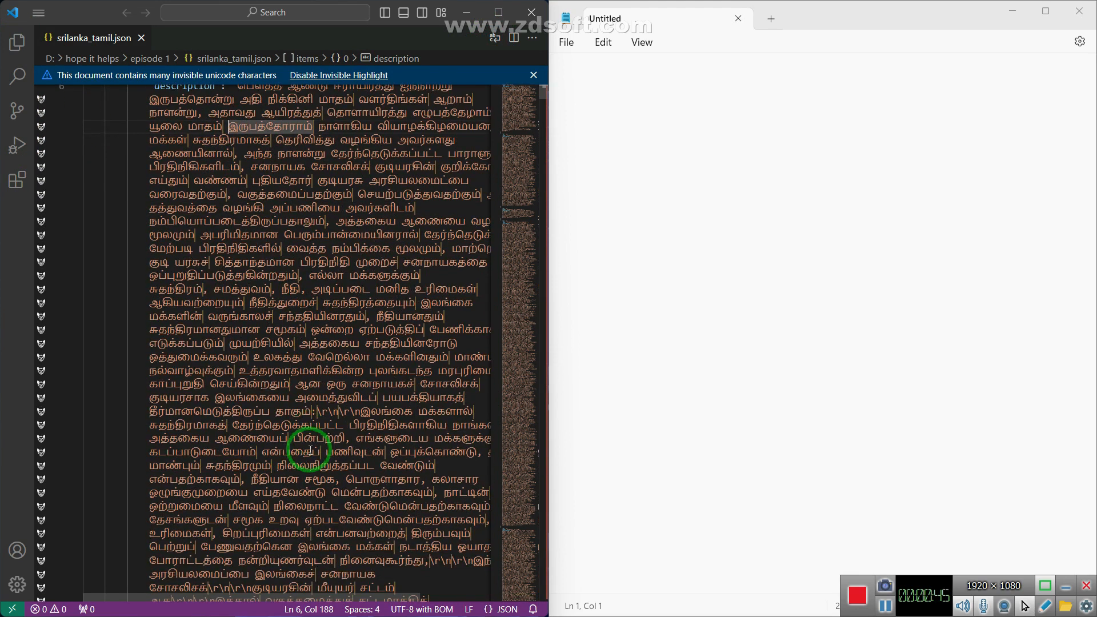
scroll("down", 3)
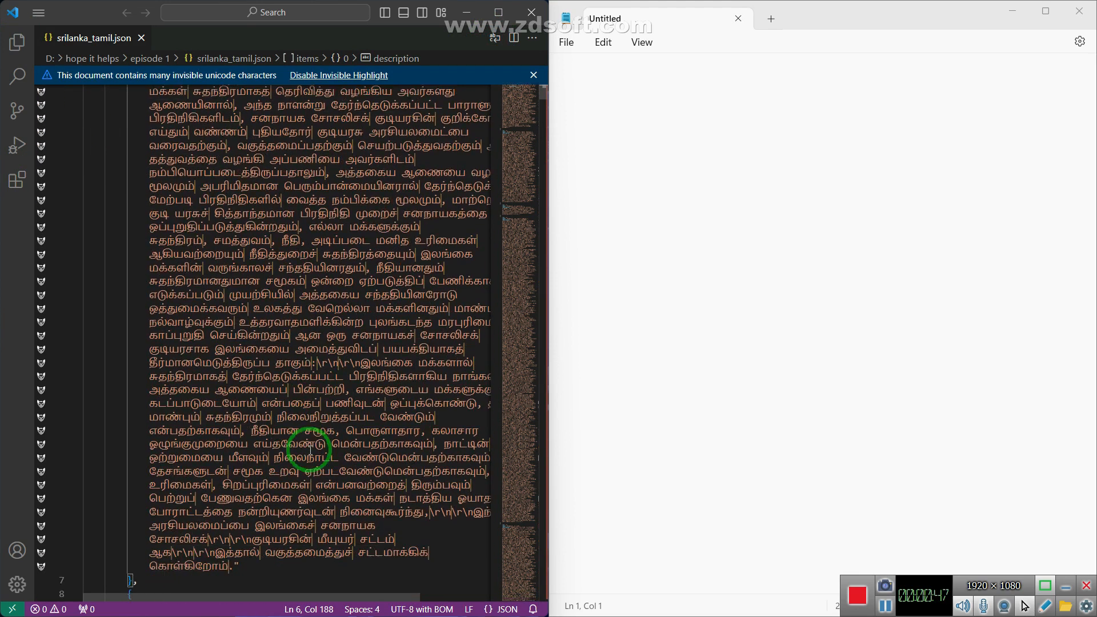
scroll("down", 3)
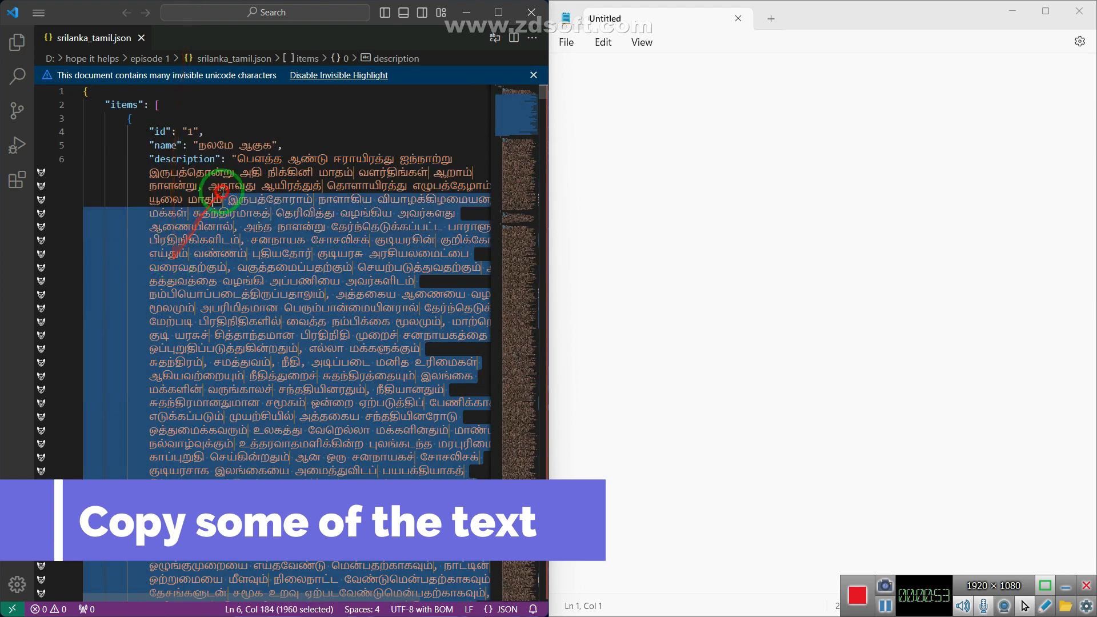
Copy the selected Tamil description block from the context menu
right_click(263, 253)
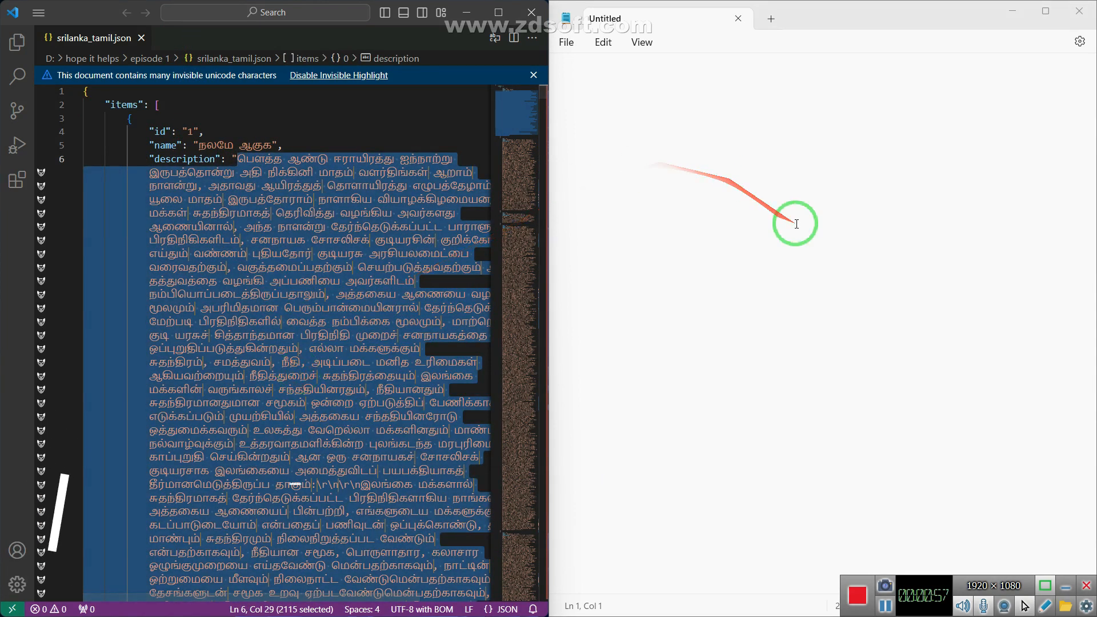
type("V")
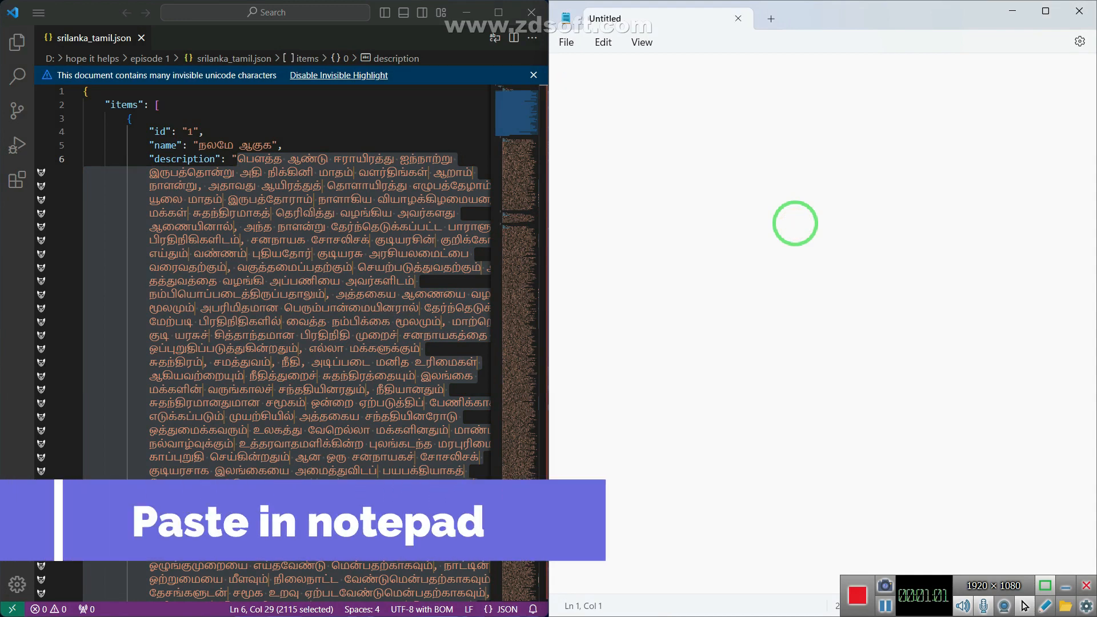
Paste the Tamil description into the empty Notepad document
right_click(795, 224)
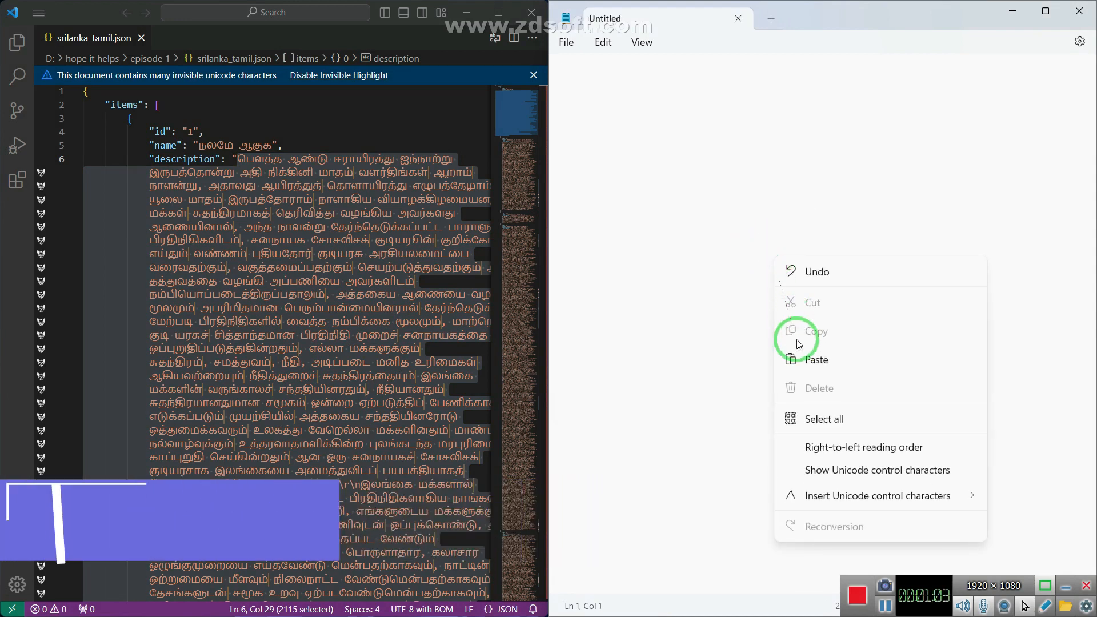
left_click(815, 359)
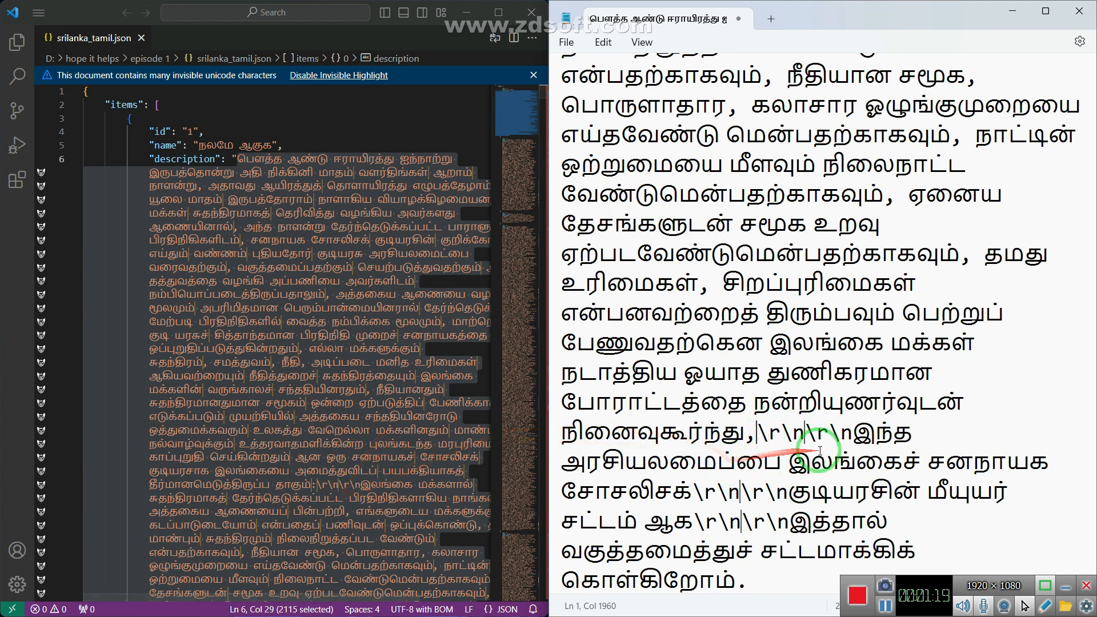
Scroll to the end of the pasted text and mark an invisible character beside a \r\n
scroll("down", 3)
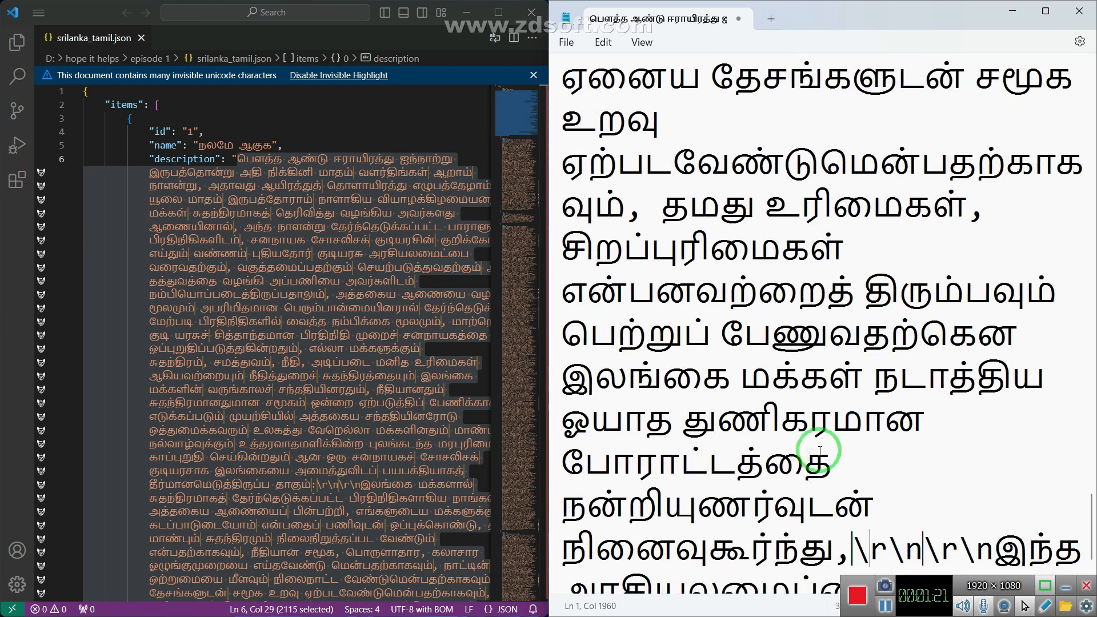
scroll("down", 3)
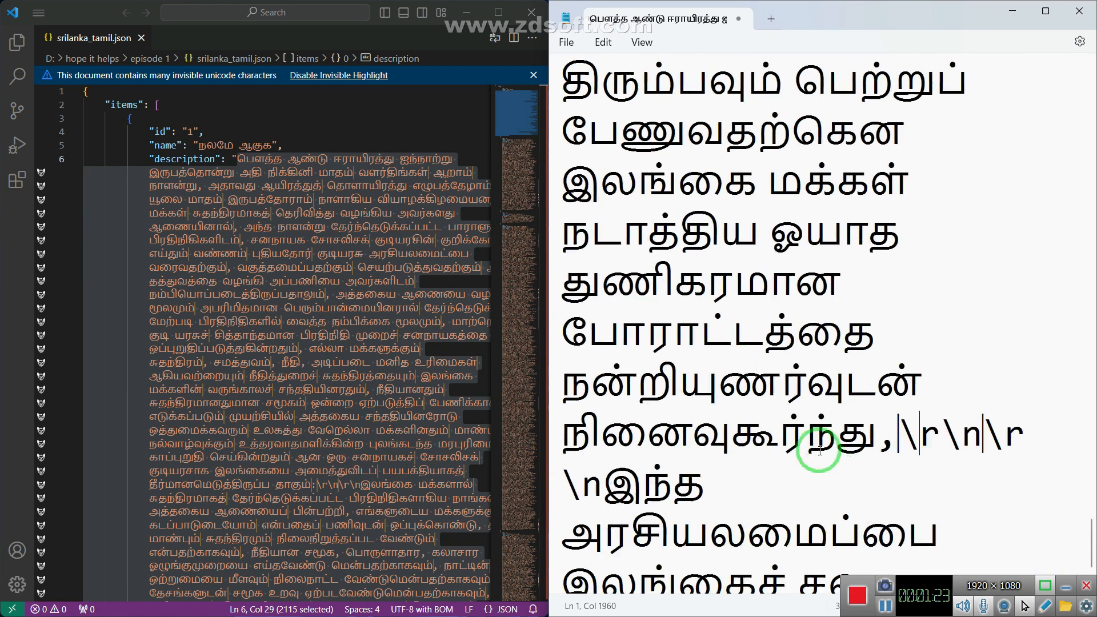
scroll("down", 3)
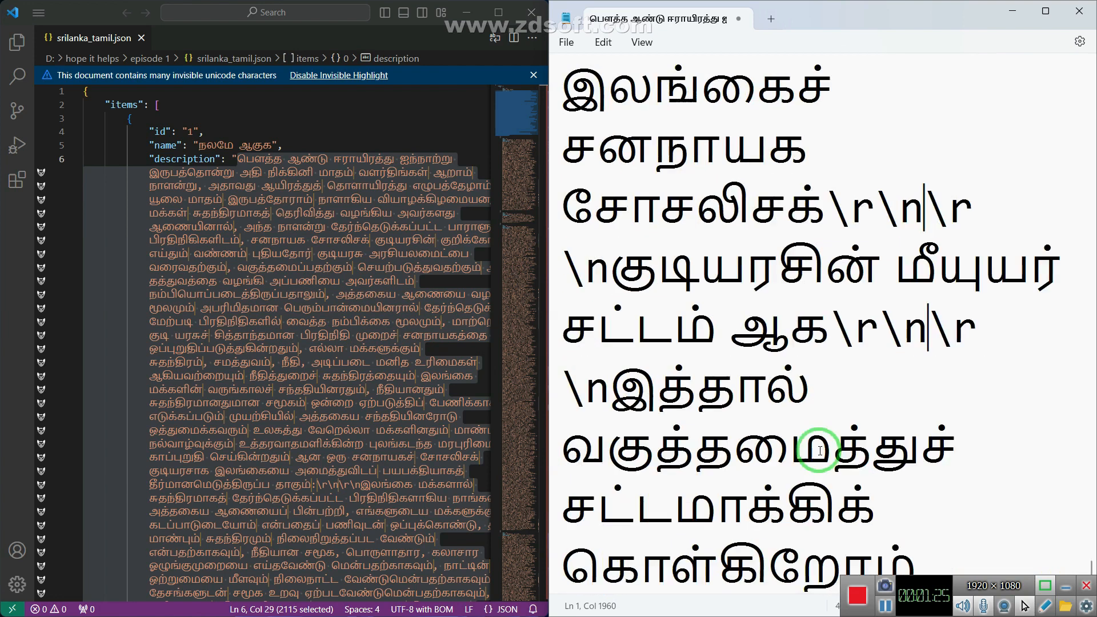
scroll("down", 3)
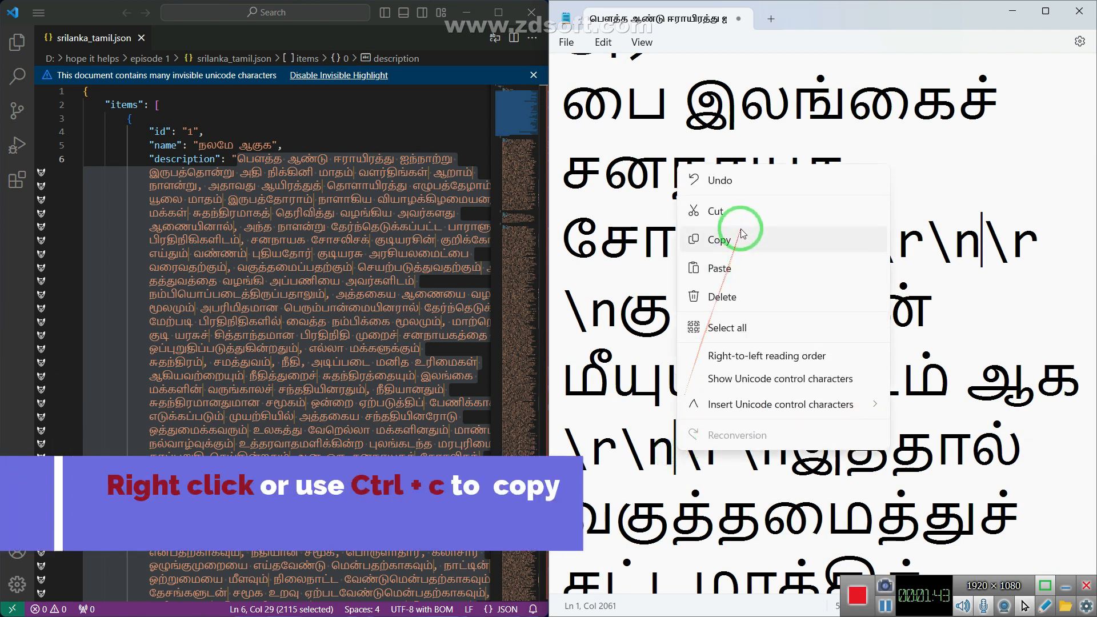
Copy the invisible character from Notepad and click back into the VS Code editor
left_click(720, 239)
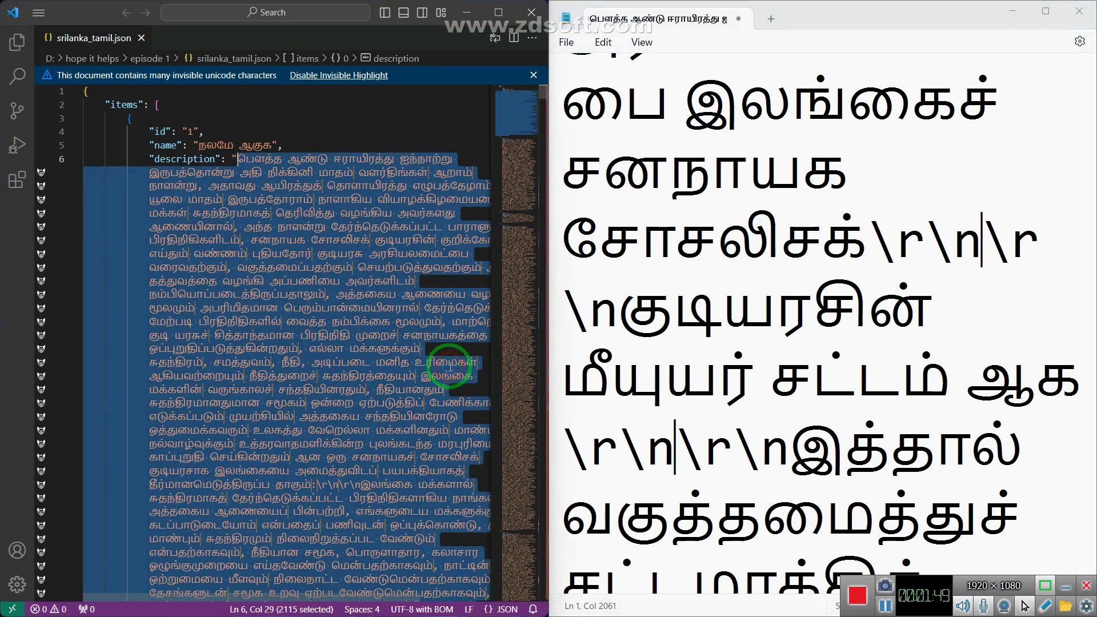
left_click(453, 282)
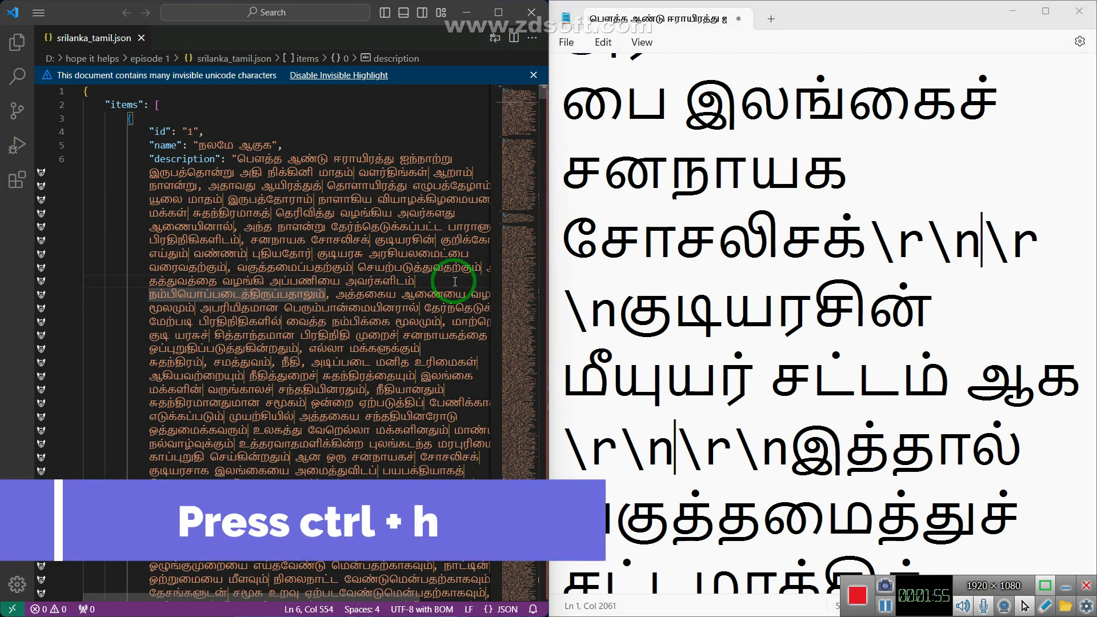
Paste the invisible character into Find and Replace, matching 19999+ occurrences
key("ctrl+h")
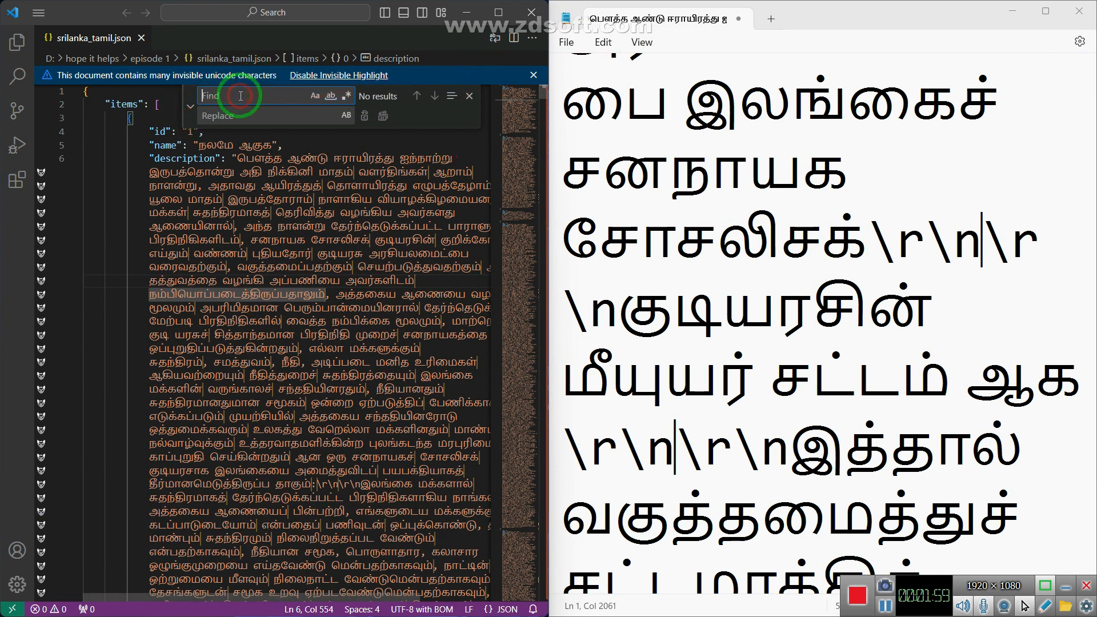
left_click(241, 115)
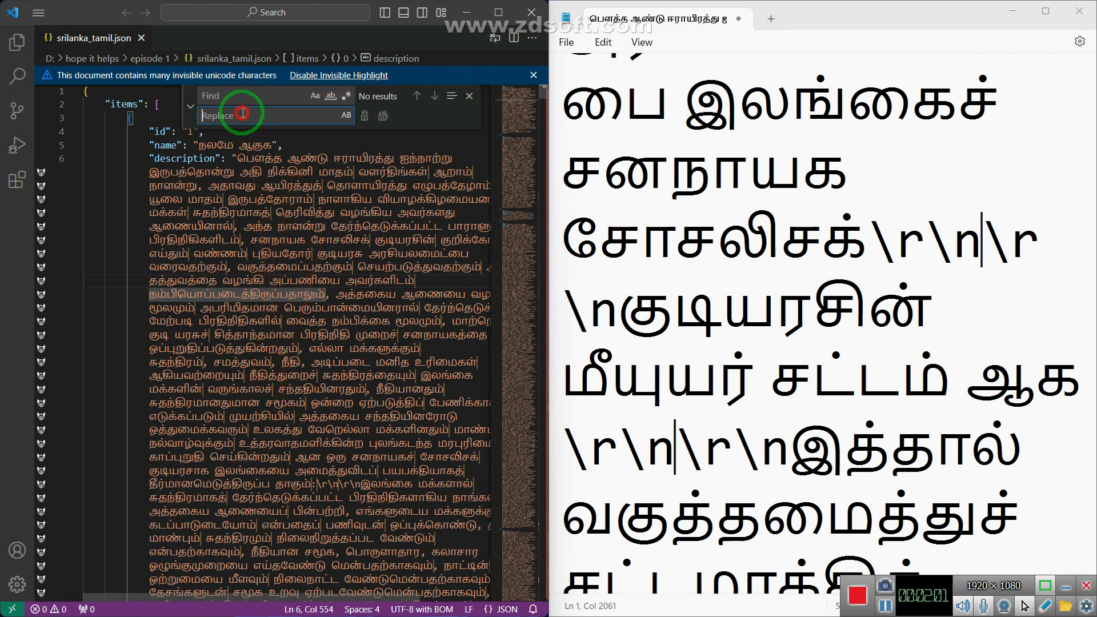
left_click(245, 95)
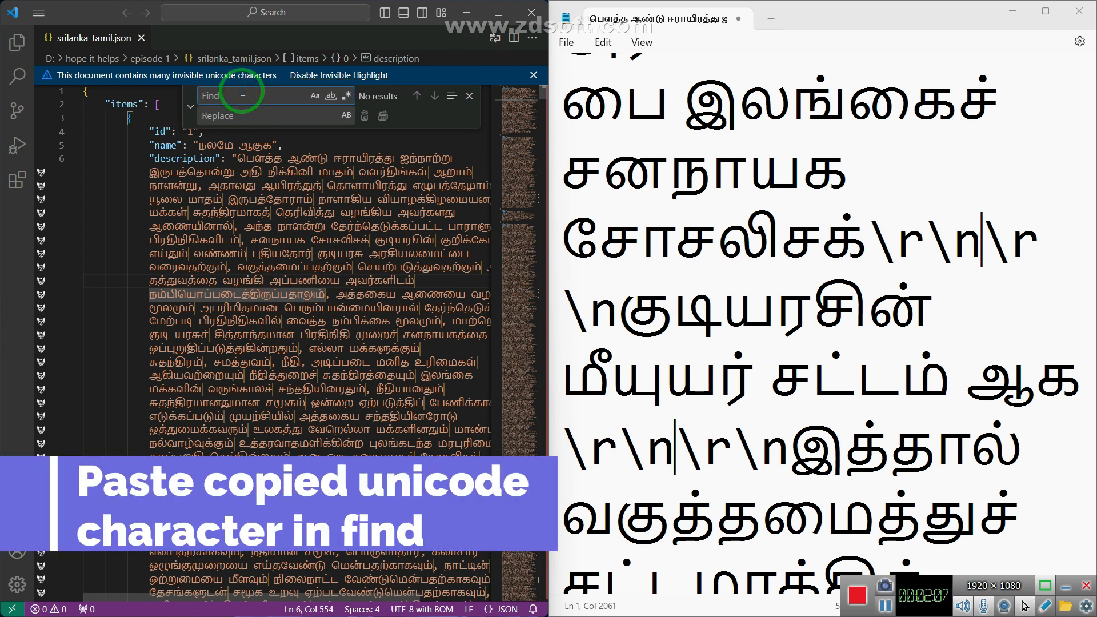
right_click(241, 91)
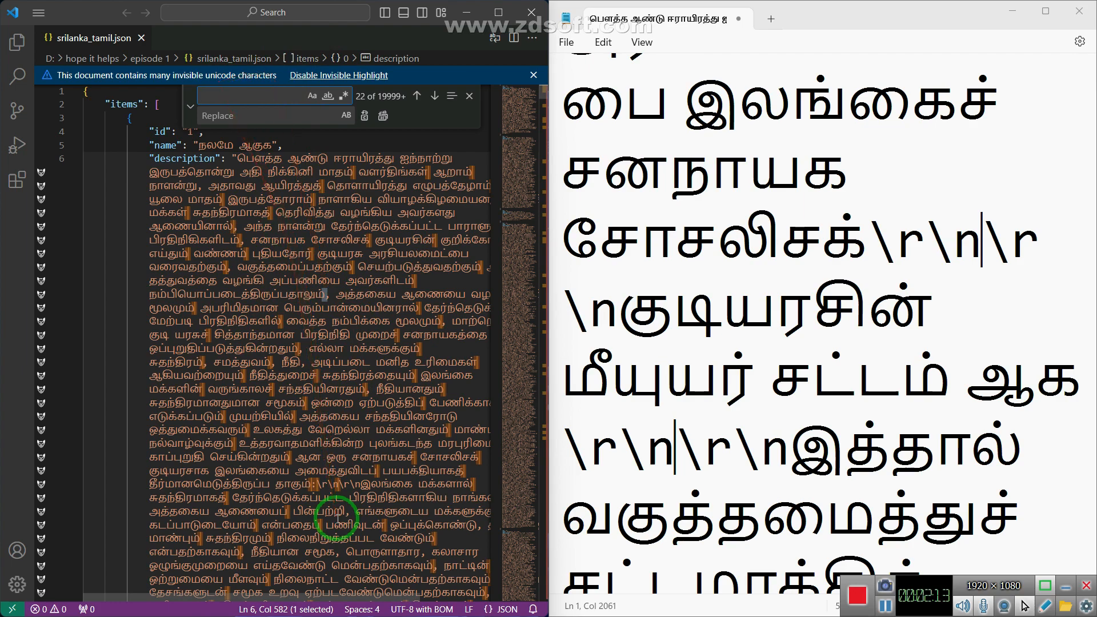
Review the matches and Replace All with an empty replacement, leaving no results
scroll("down", 3)
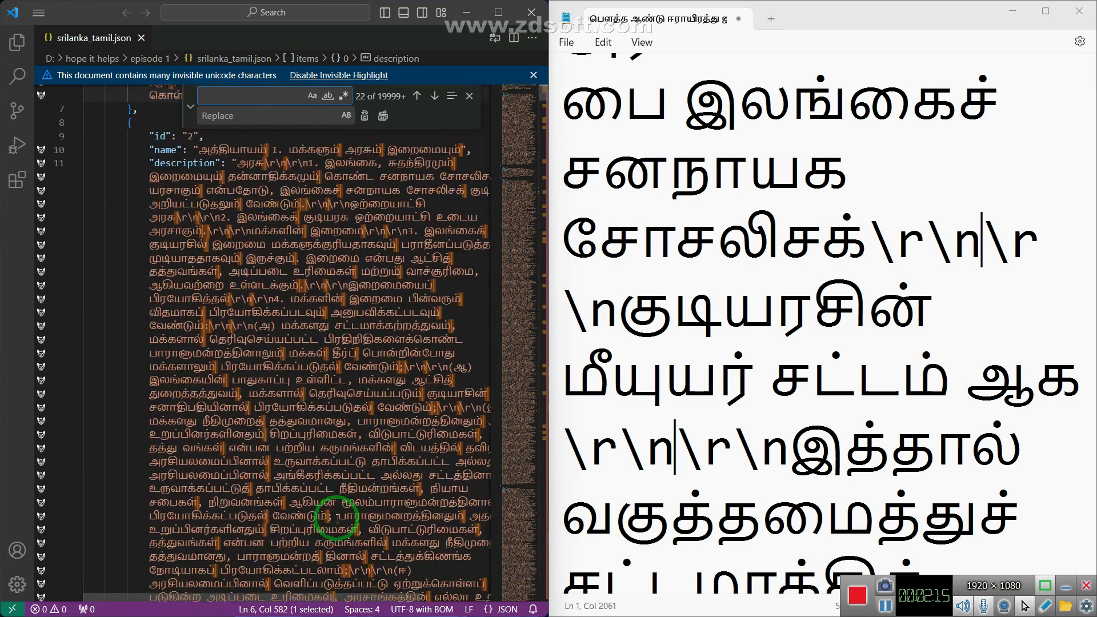
scroll("down", 3)
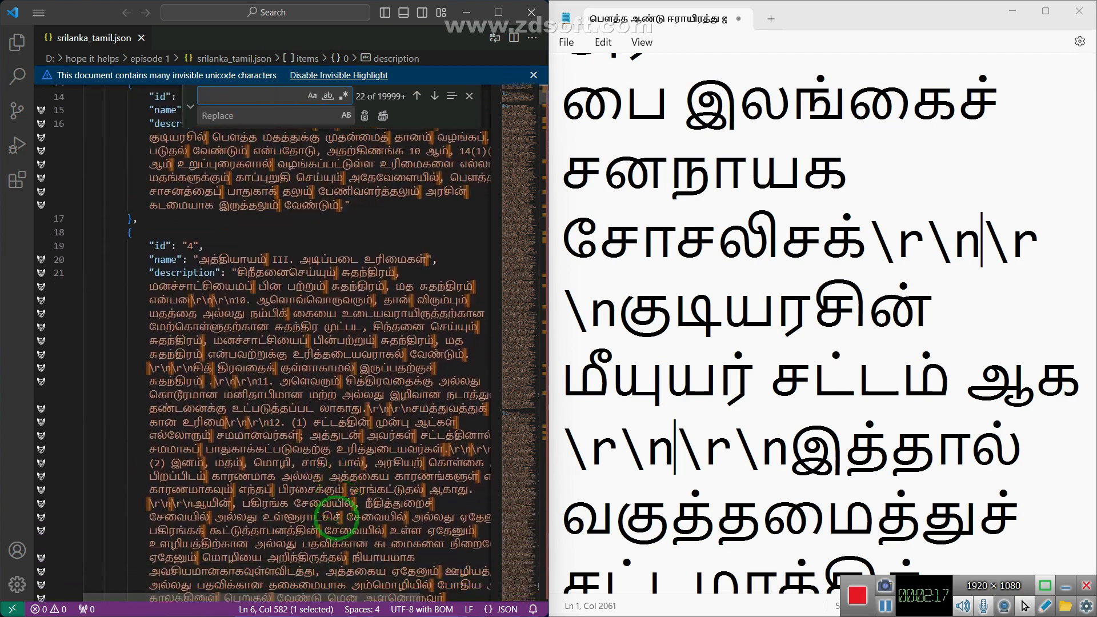
scroll("up", 3)
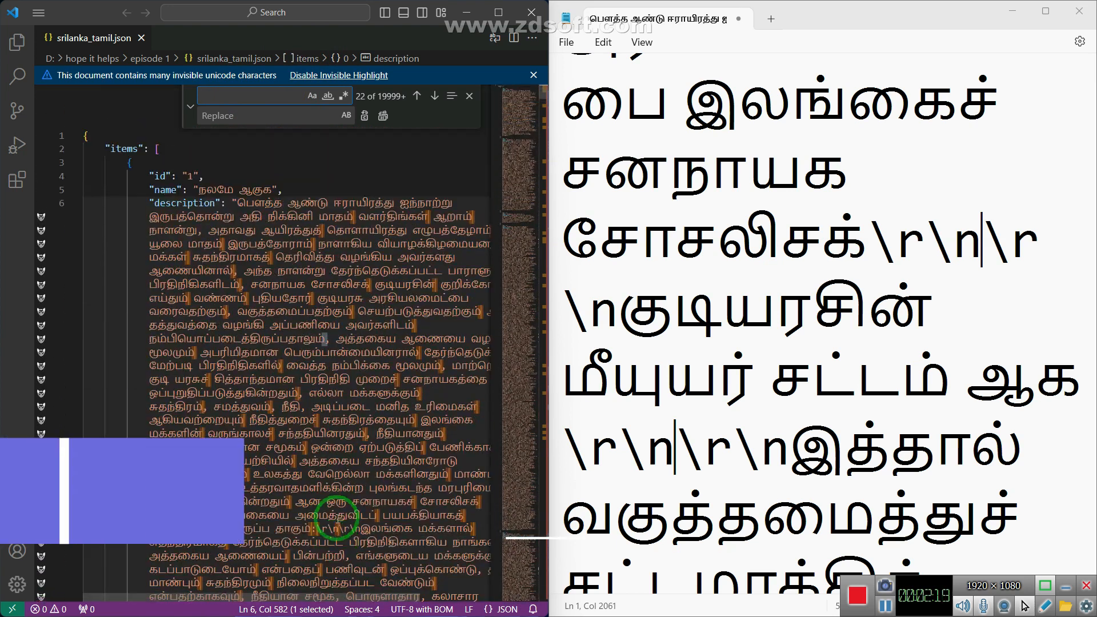
left_click(267, 115)
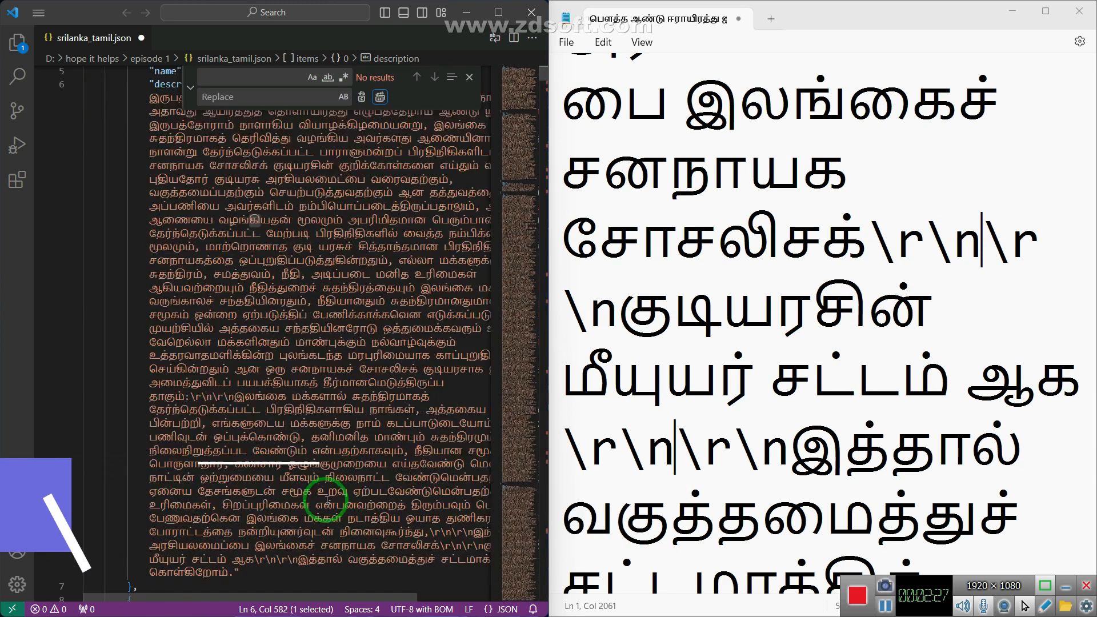
scroll("down", 3)
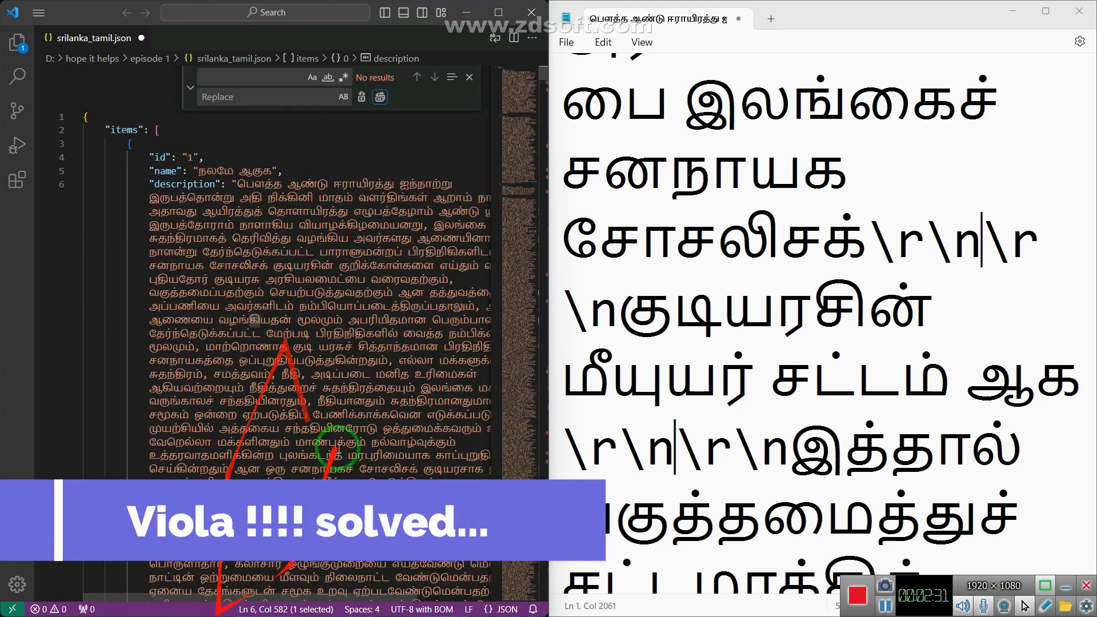
scroll("down", 3)
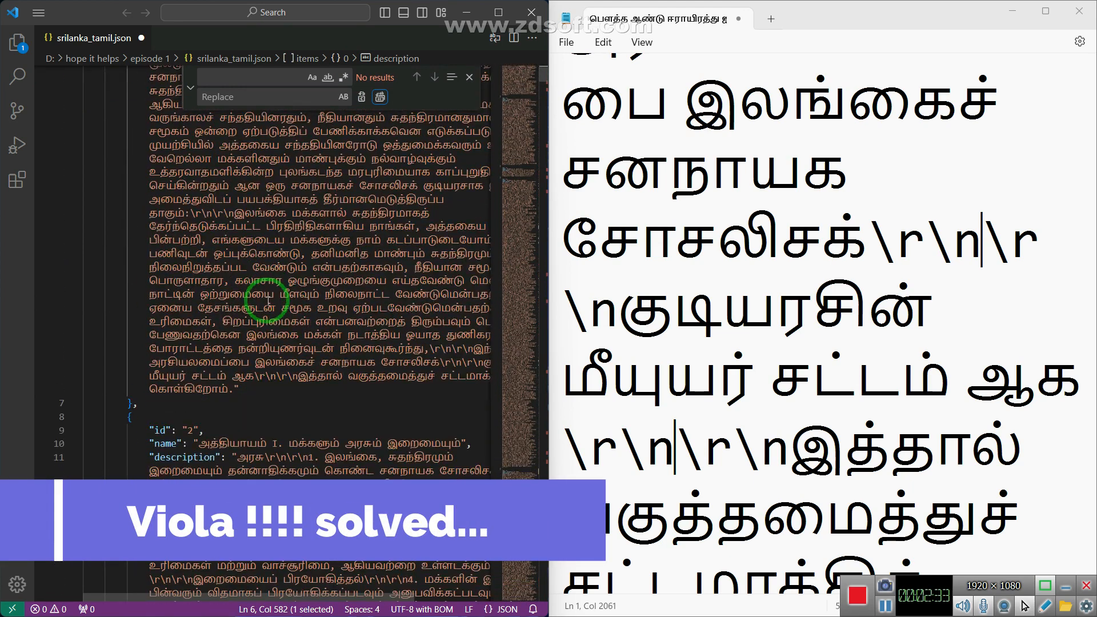